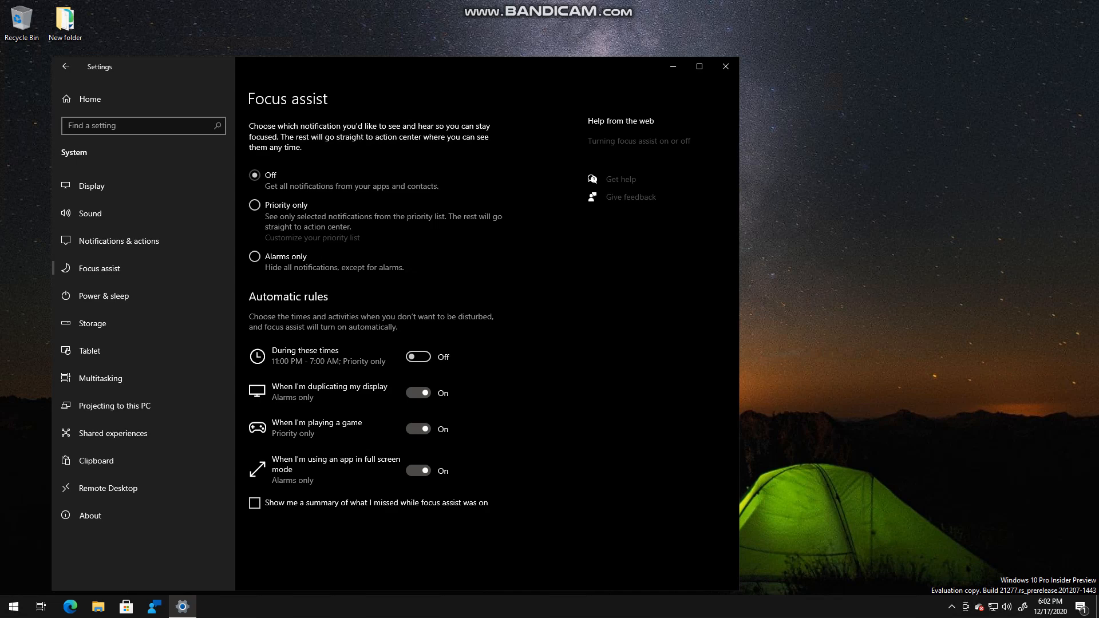
mouse_move(826, 202)
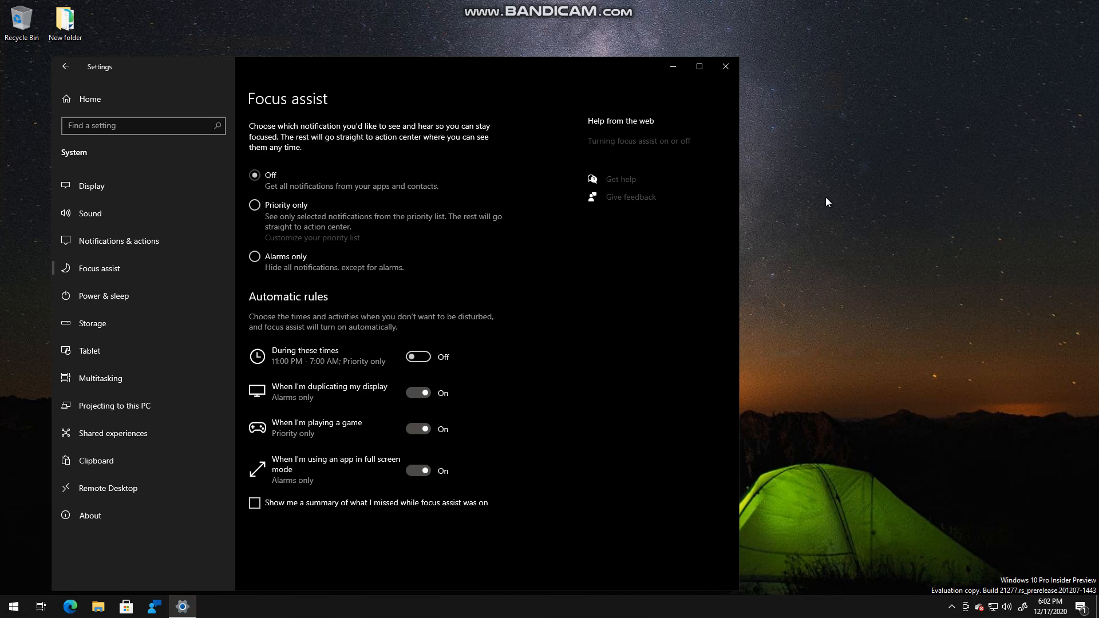
mouse_move(717, 277)
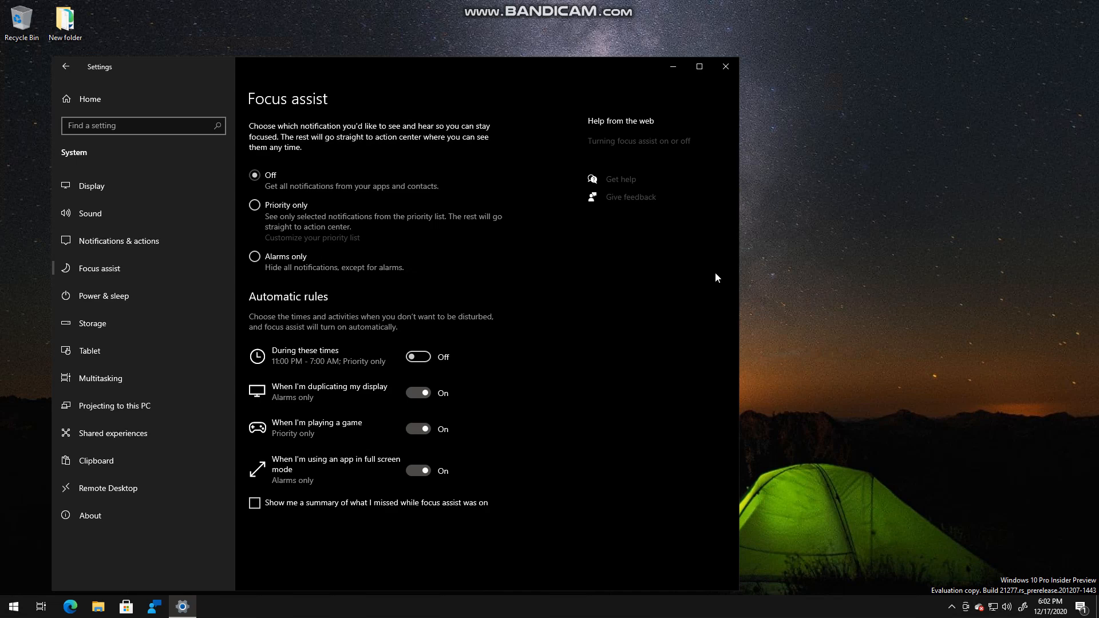
mouse_move(747, 316)
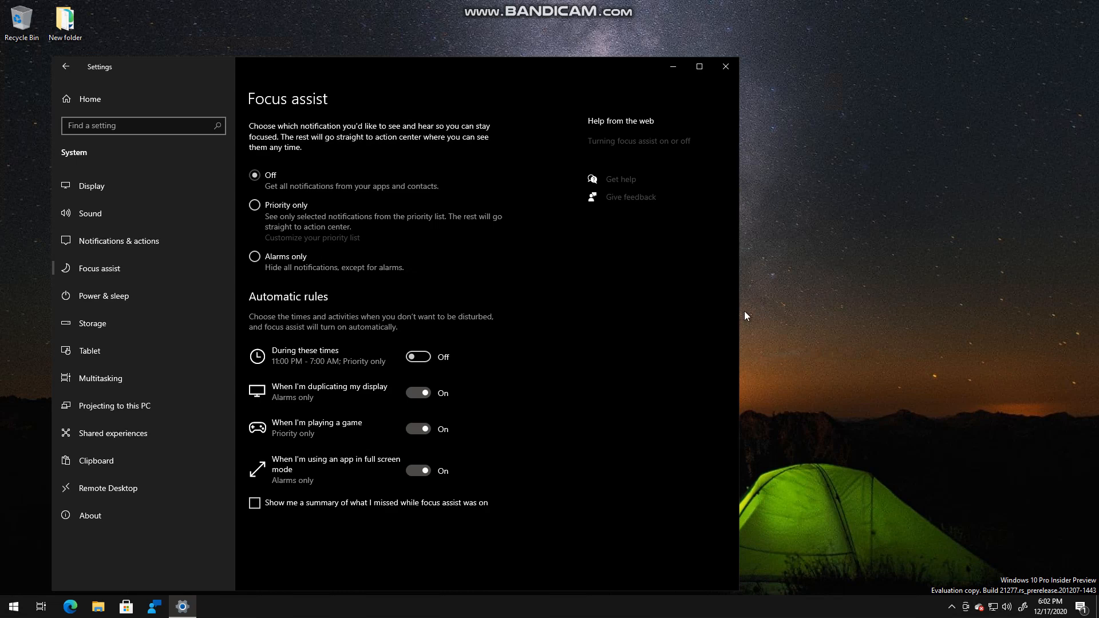
mouse_move(785, 489)
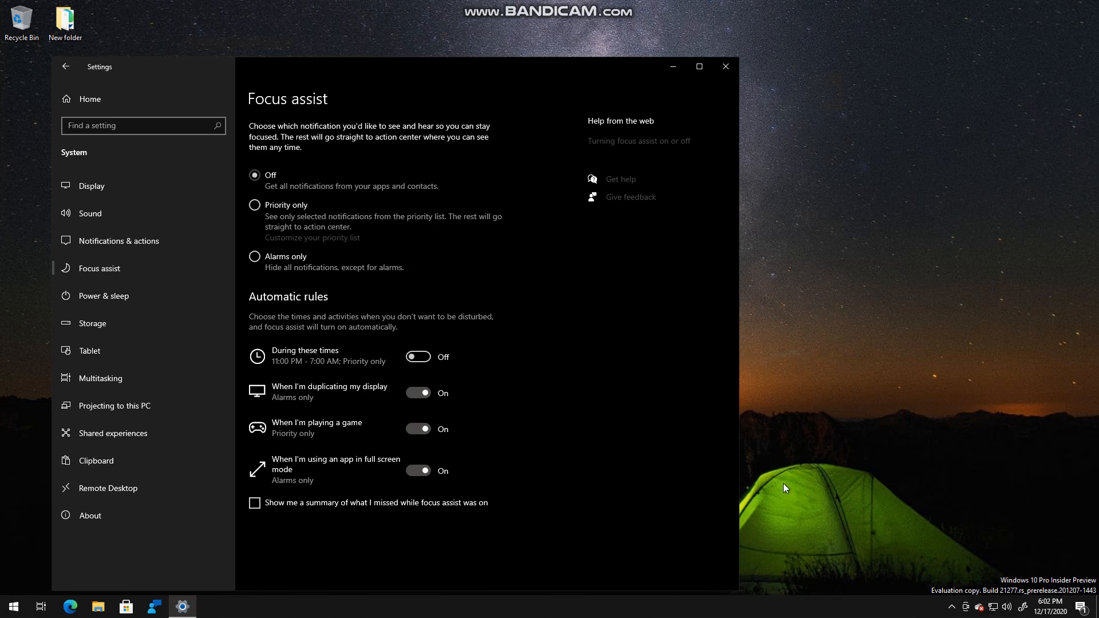
mouse_move(994, 440)
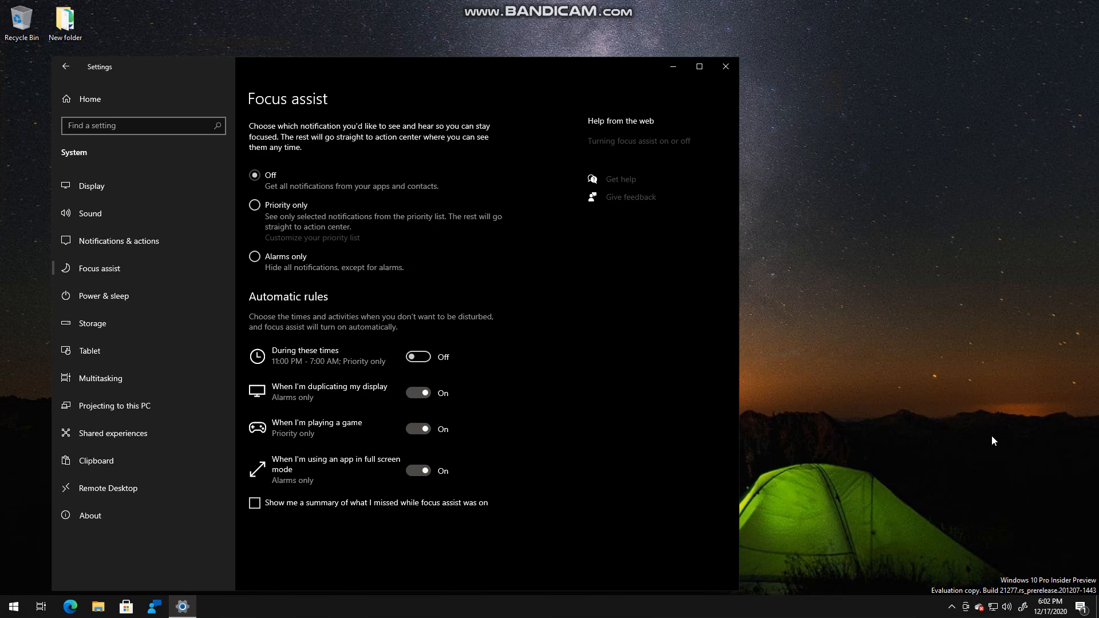
mouse_move(538, 156)
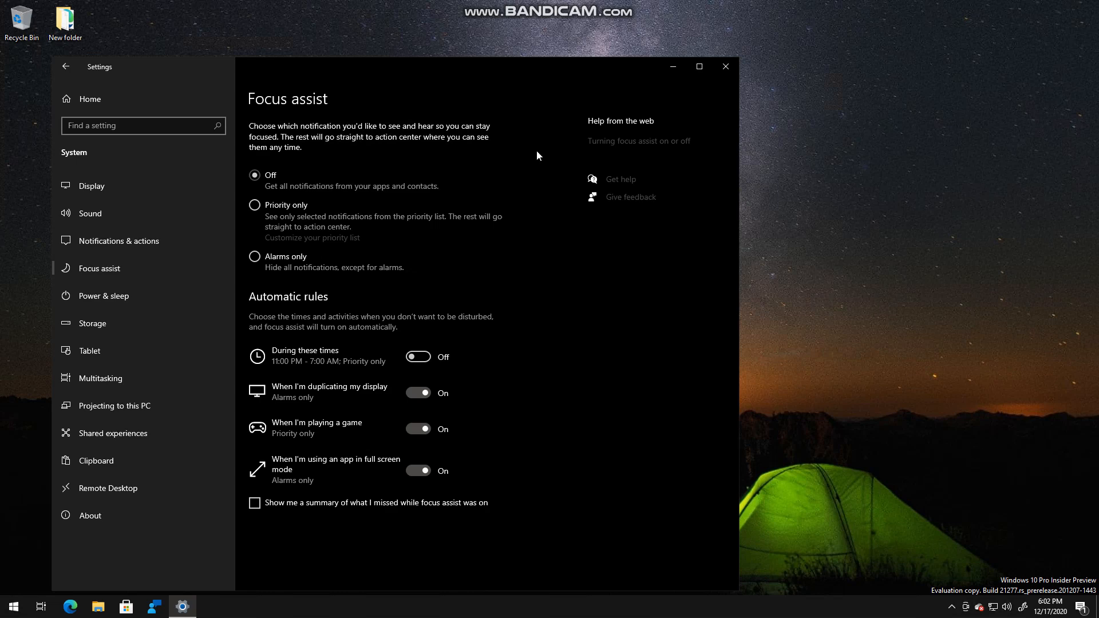
mouse_move(284, 123)
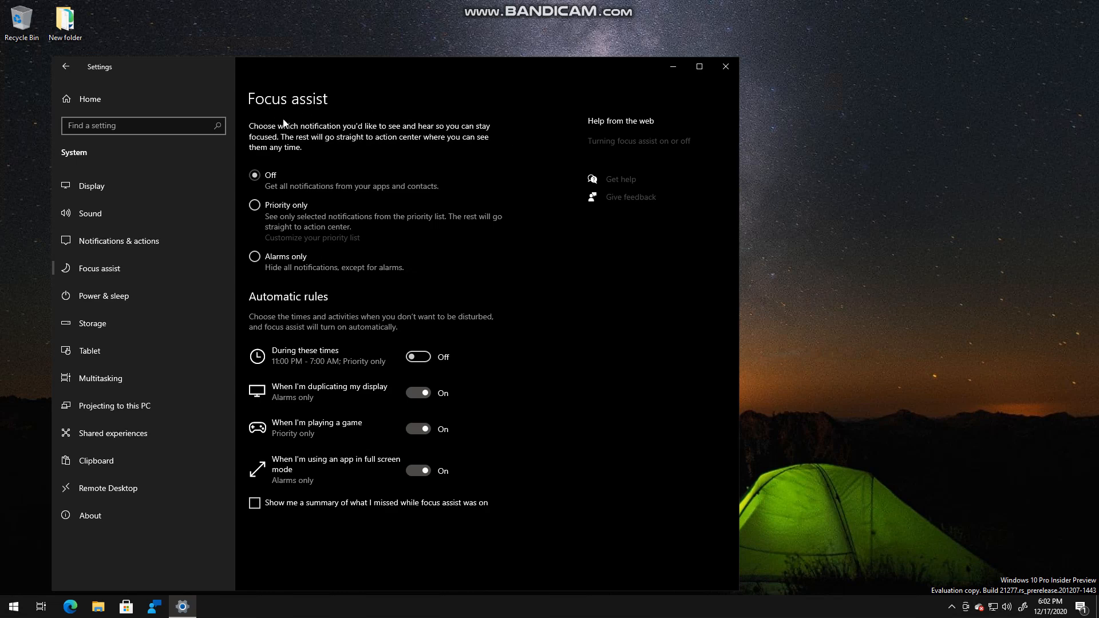
mouse_move(105, 83)
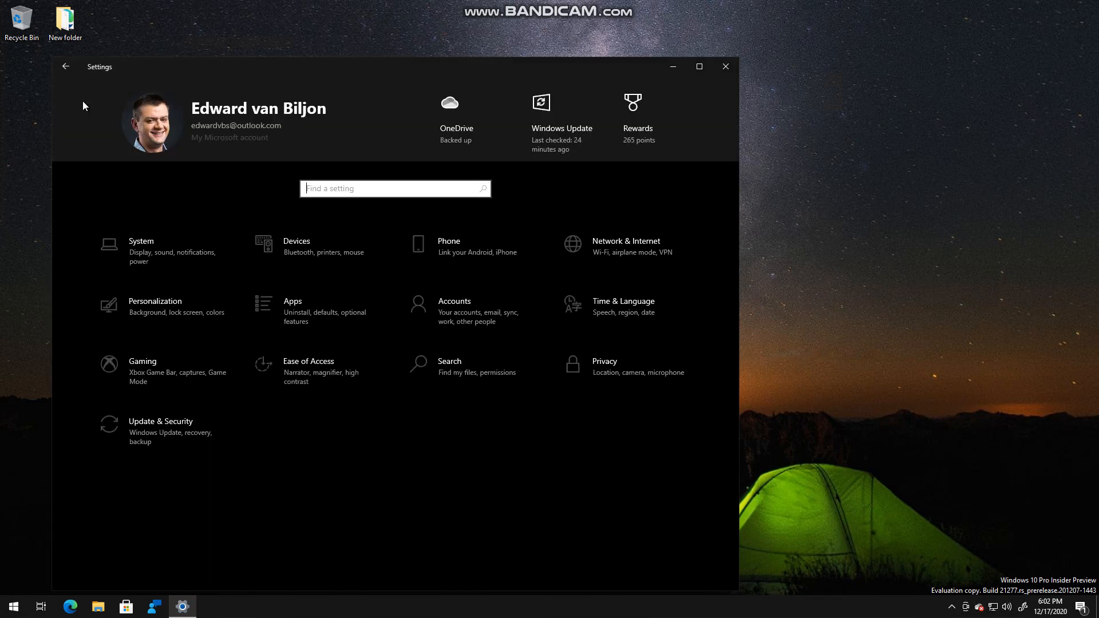
mouse_move(8, 612)
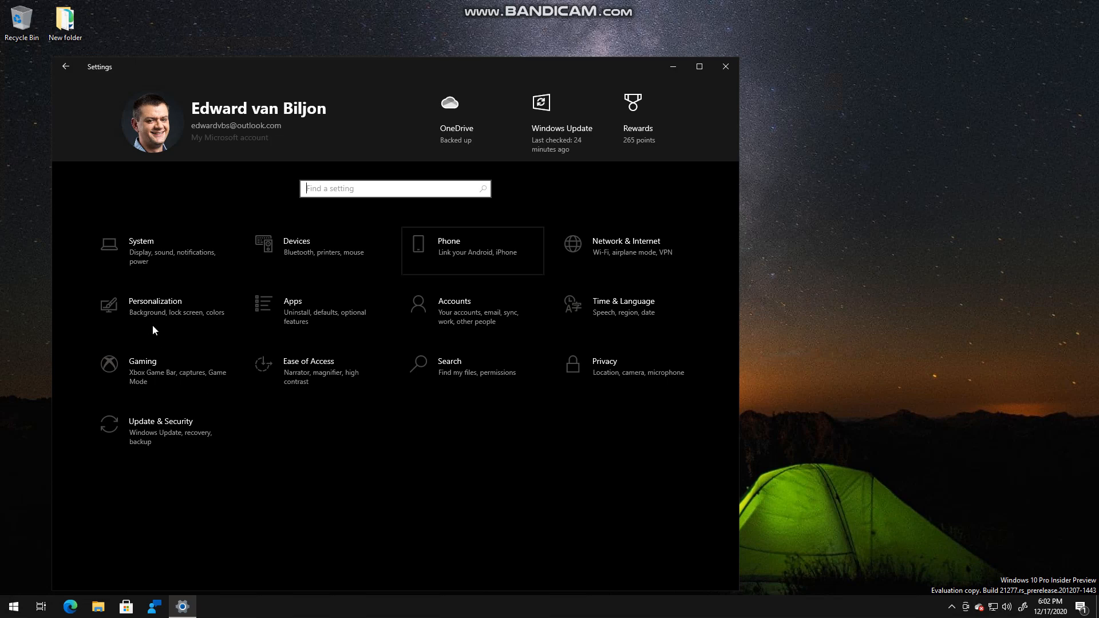
- Navigate from Settings home through System to the Focus assist page
click(141, 240)
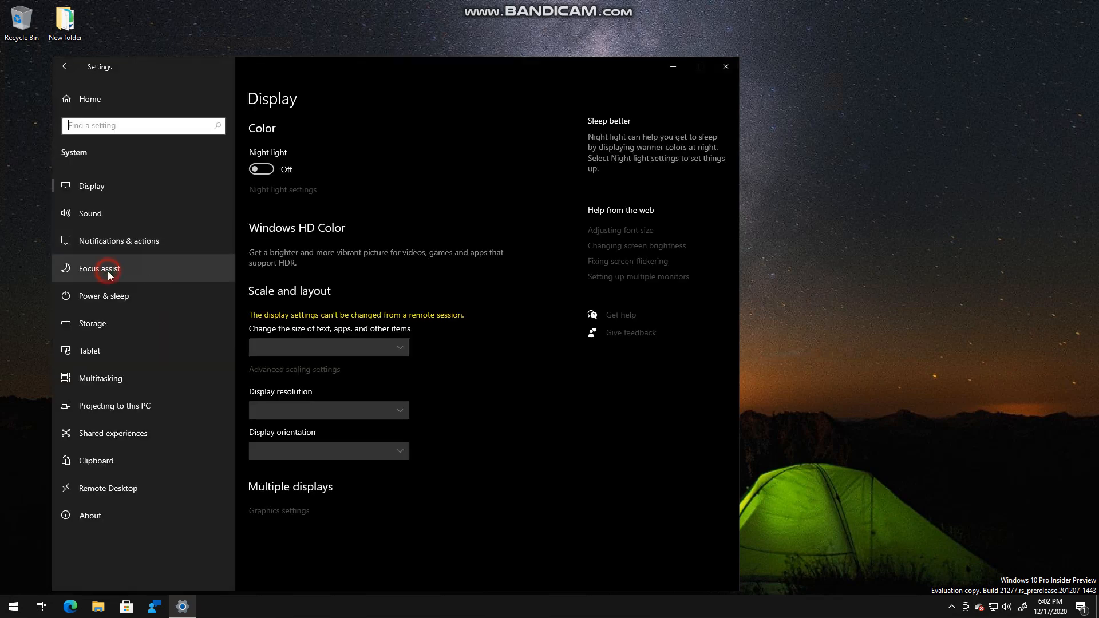
click(98, 268)
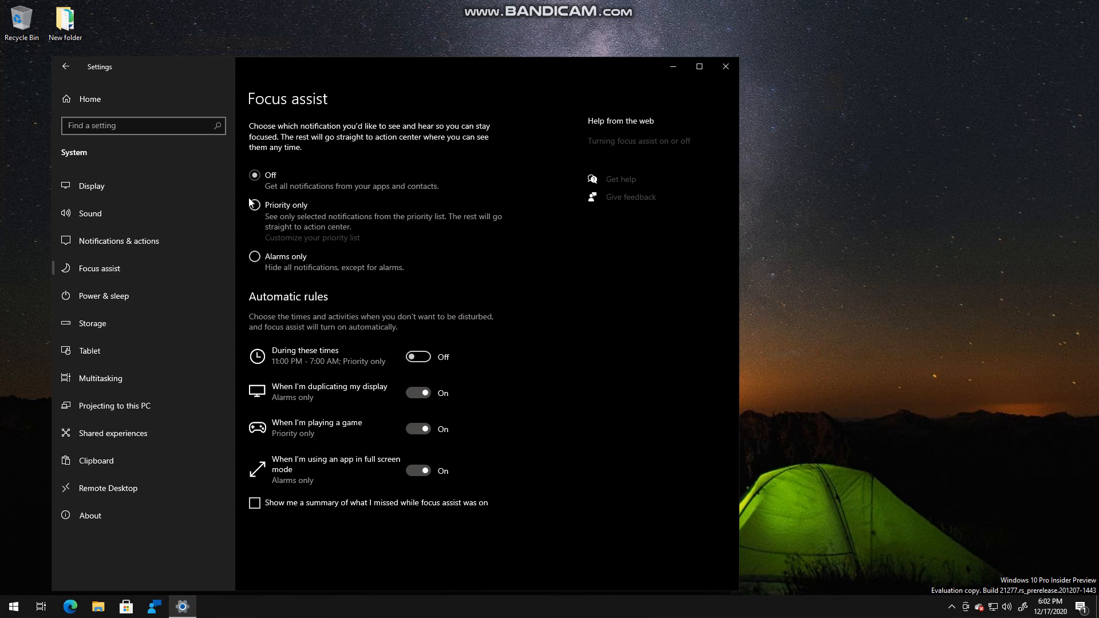
- Choose Priority only, review its priority list of calls, contacts and apps, and return
click(254, 205)
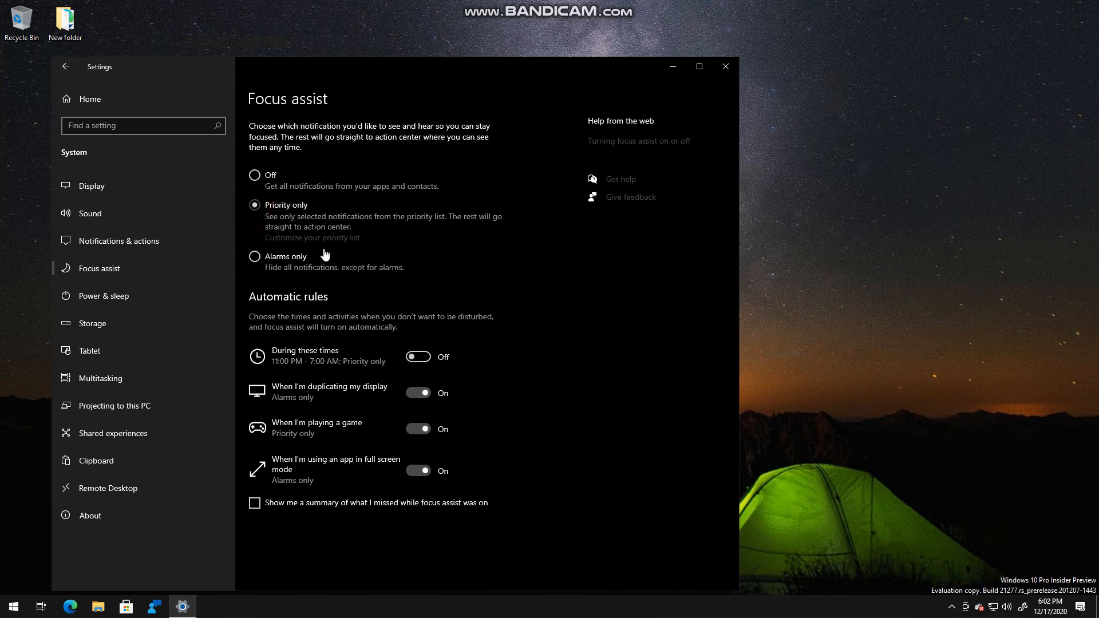
click(311, 238)
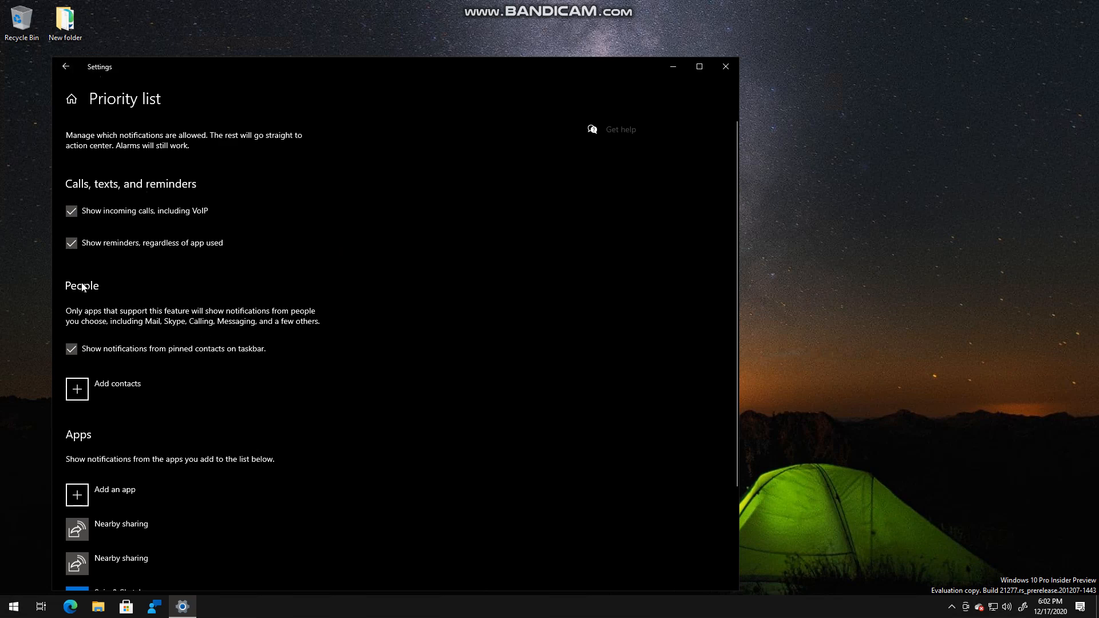
scroll(down, 3)
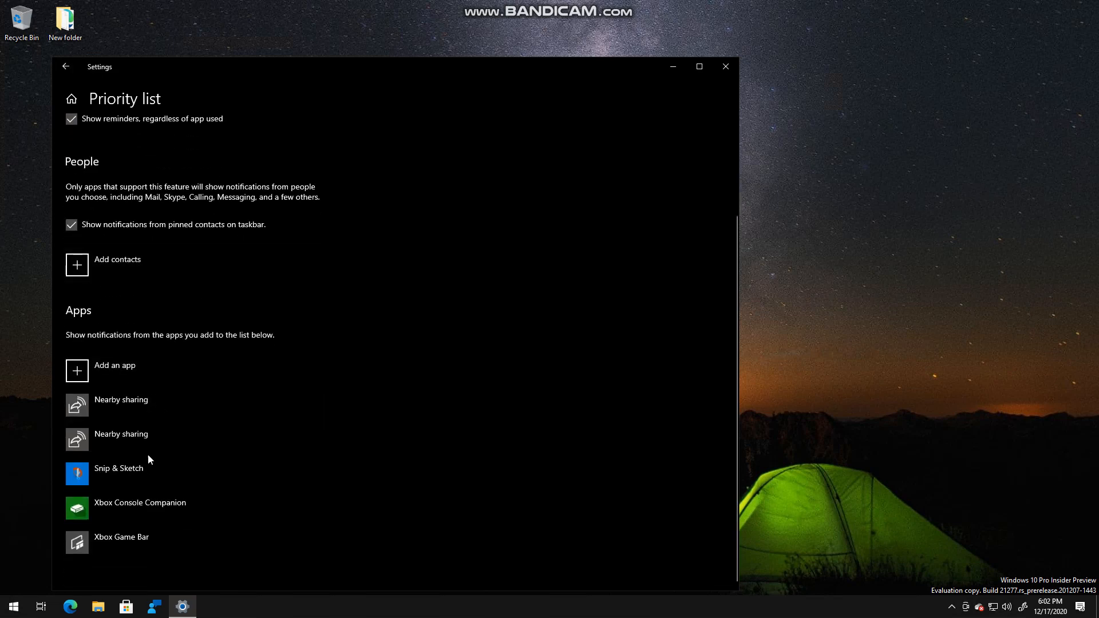
click(66, 66)
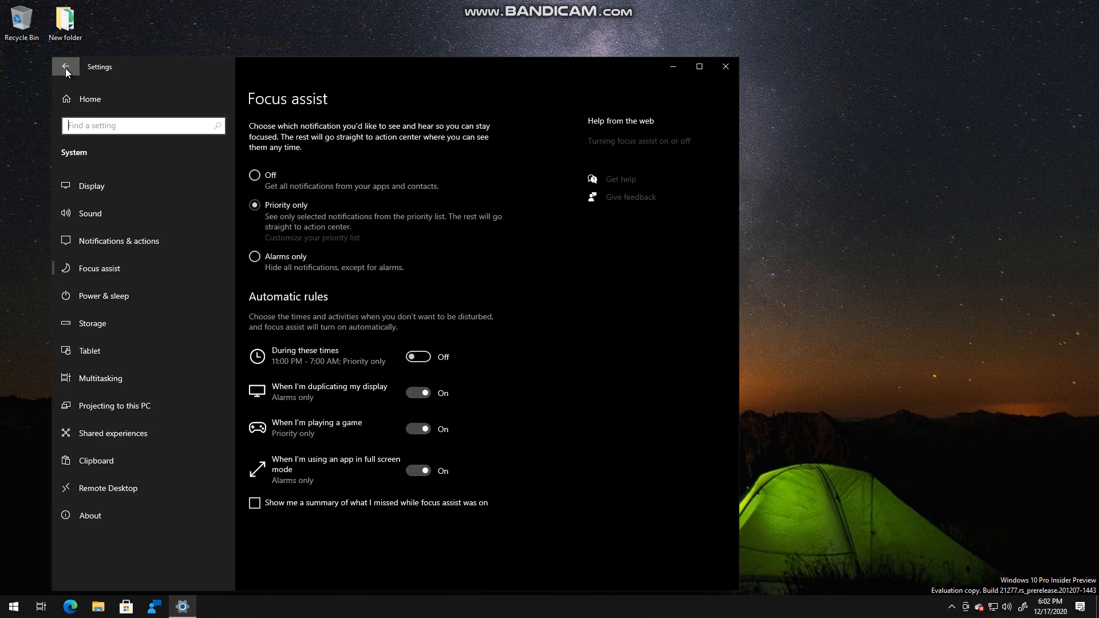
mouse_move(304, 356)
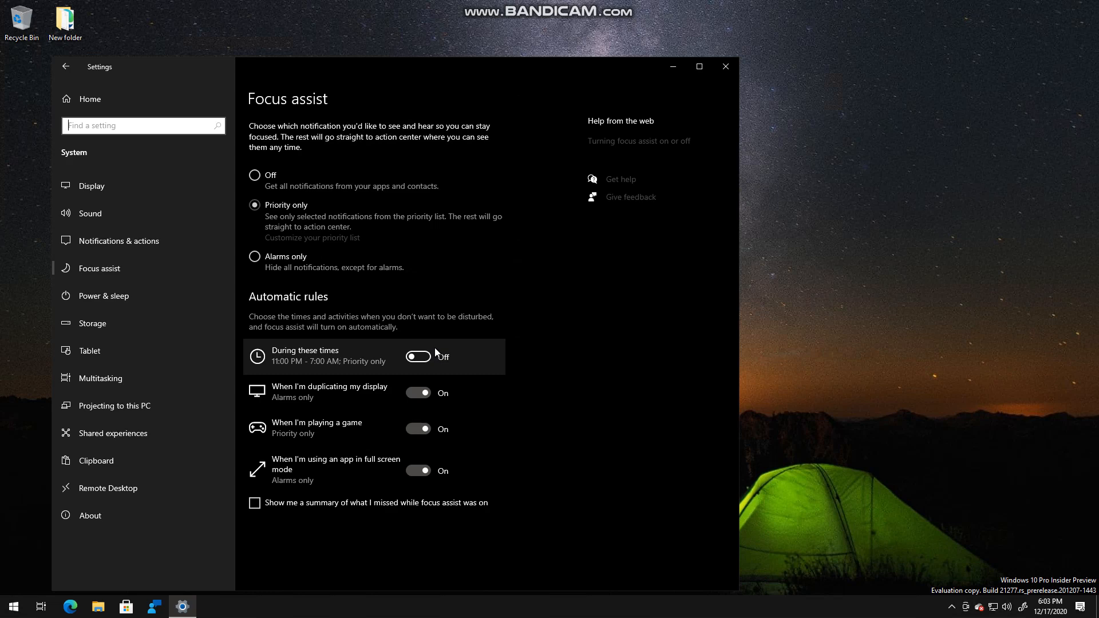
mouse_move(373, 381)
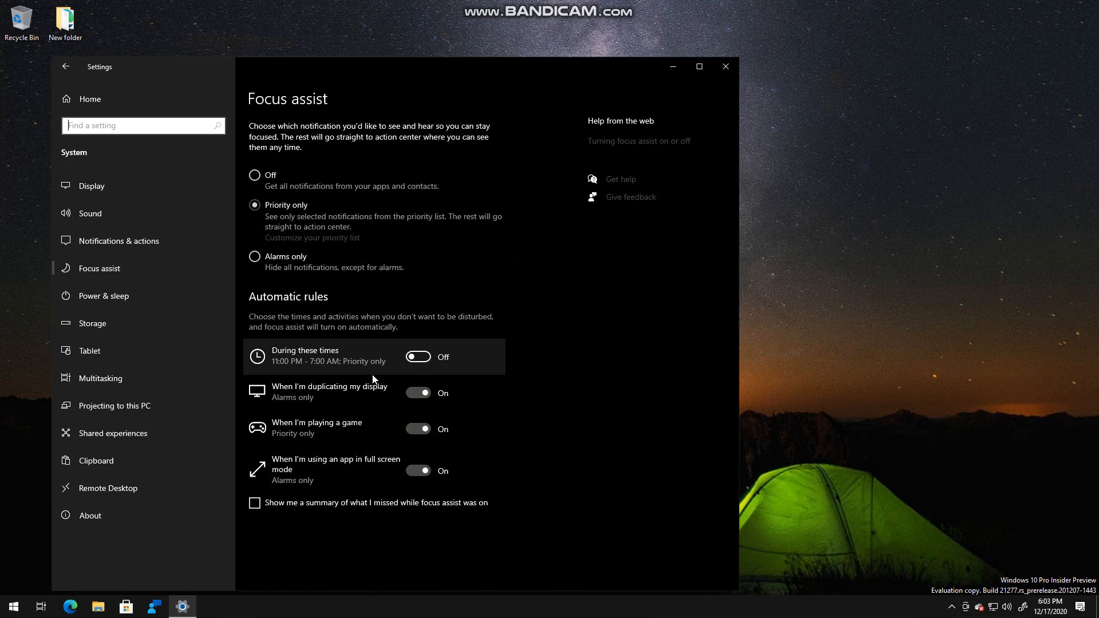
mouse_move(357, 433)
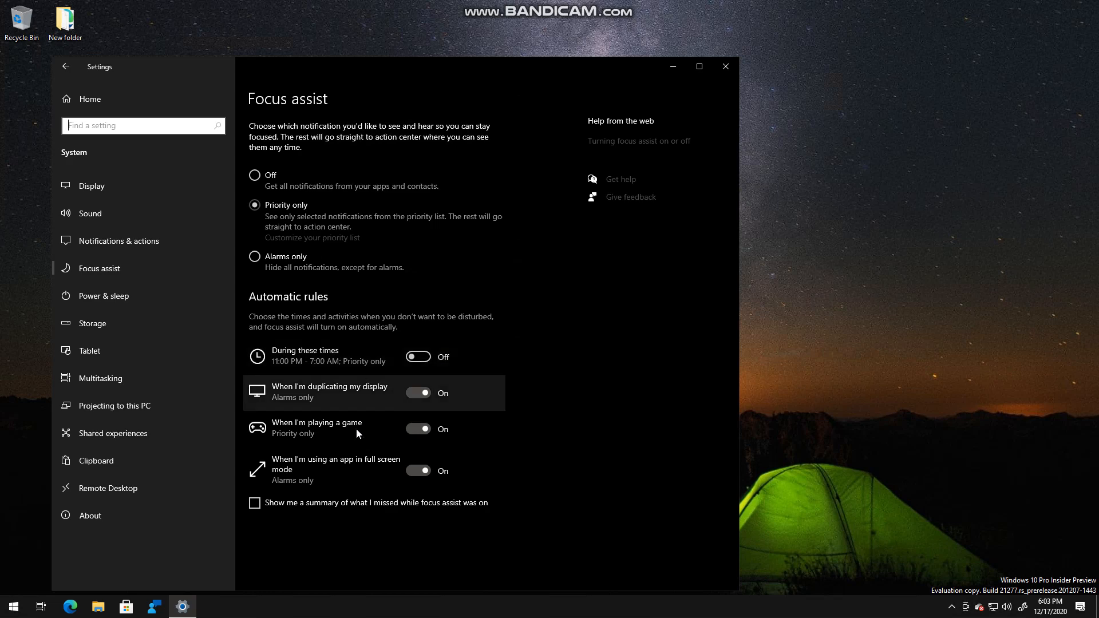
mouse_move(352, 369)
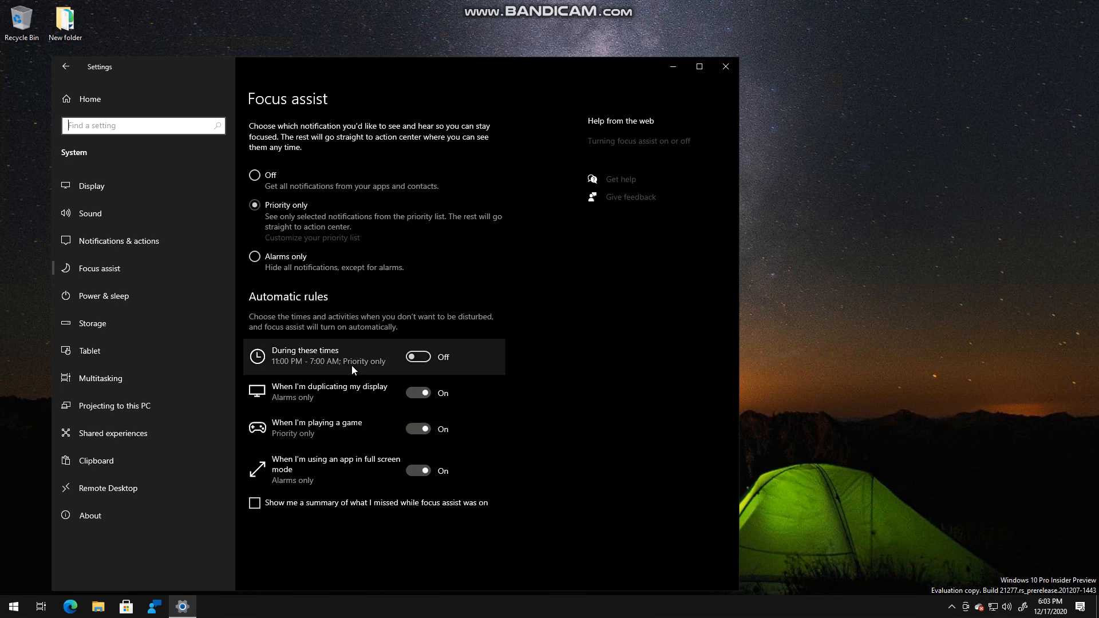
mouse_move(417, 358)
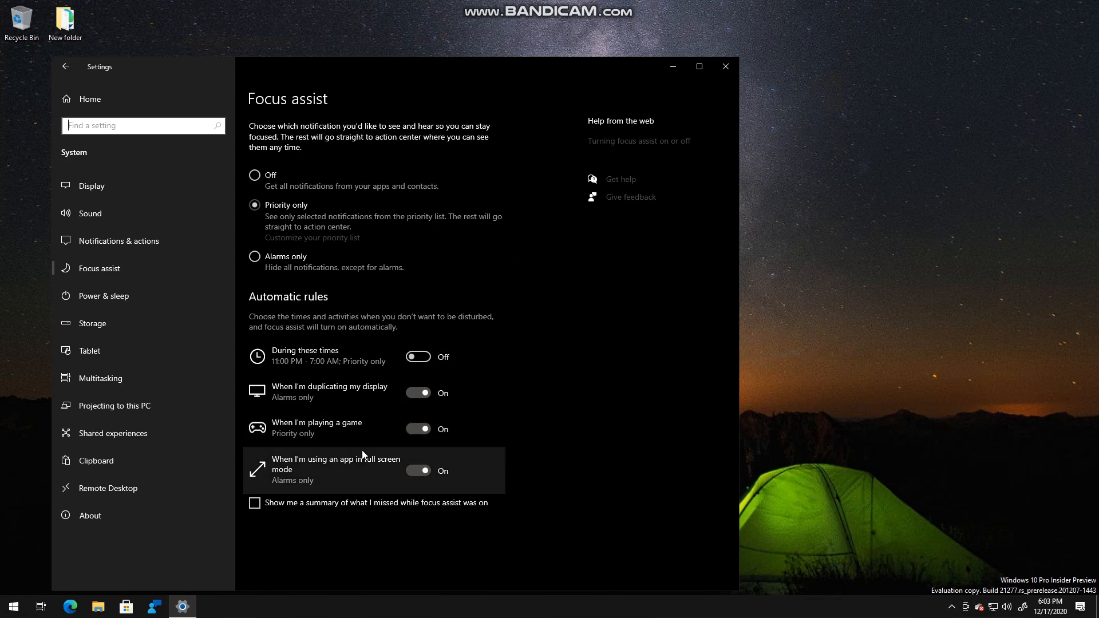
mouse_move(370, 426)
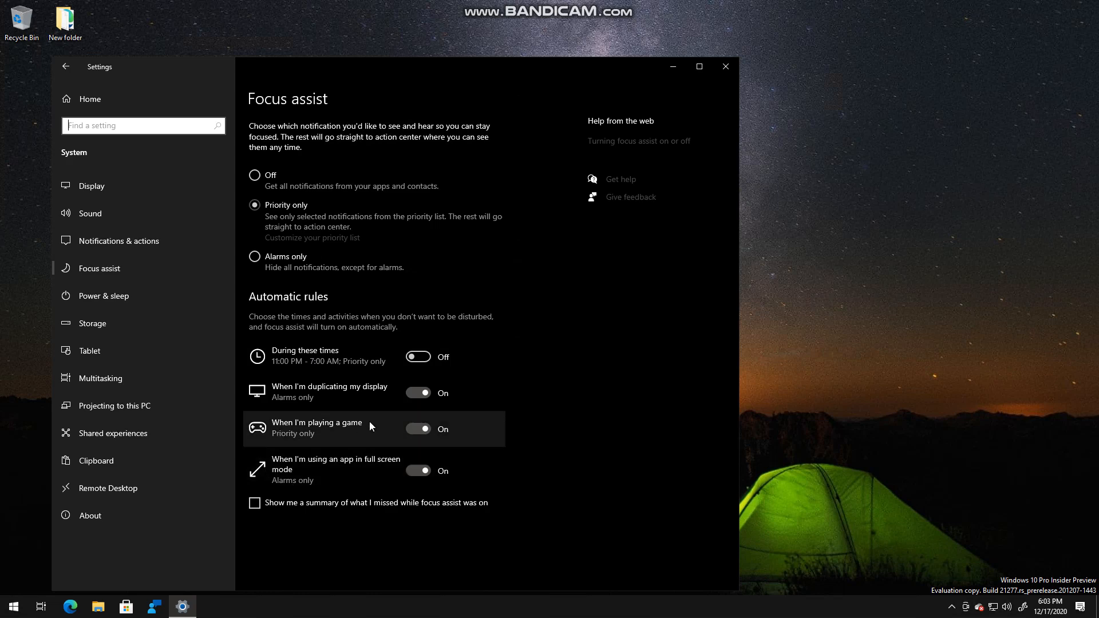
mouse_move(352, 401)
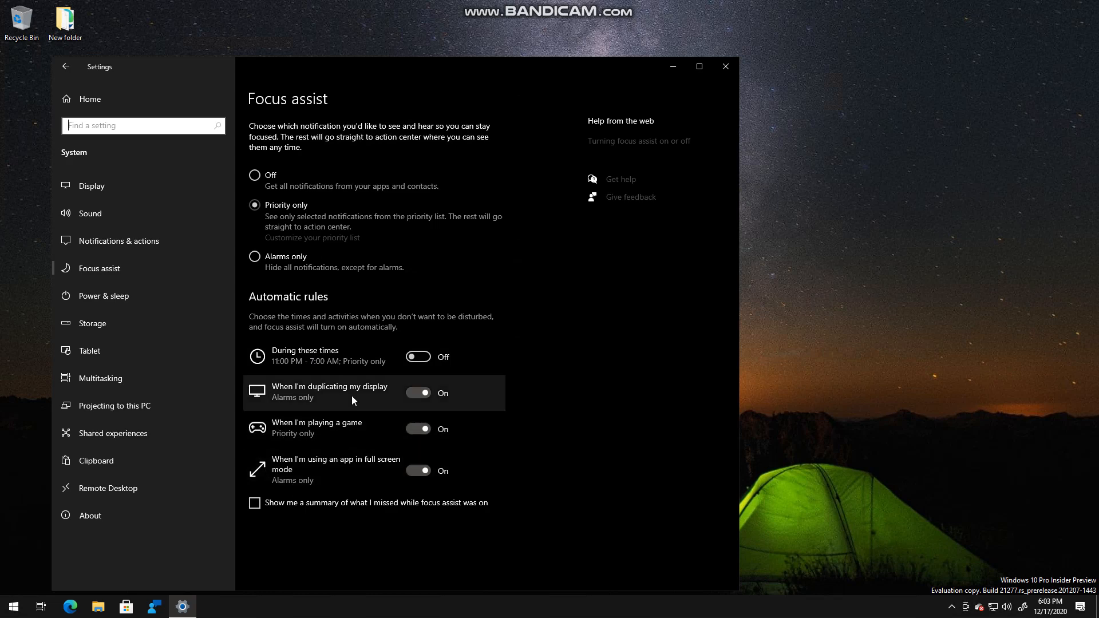
mouse_move(286, 443)
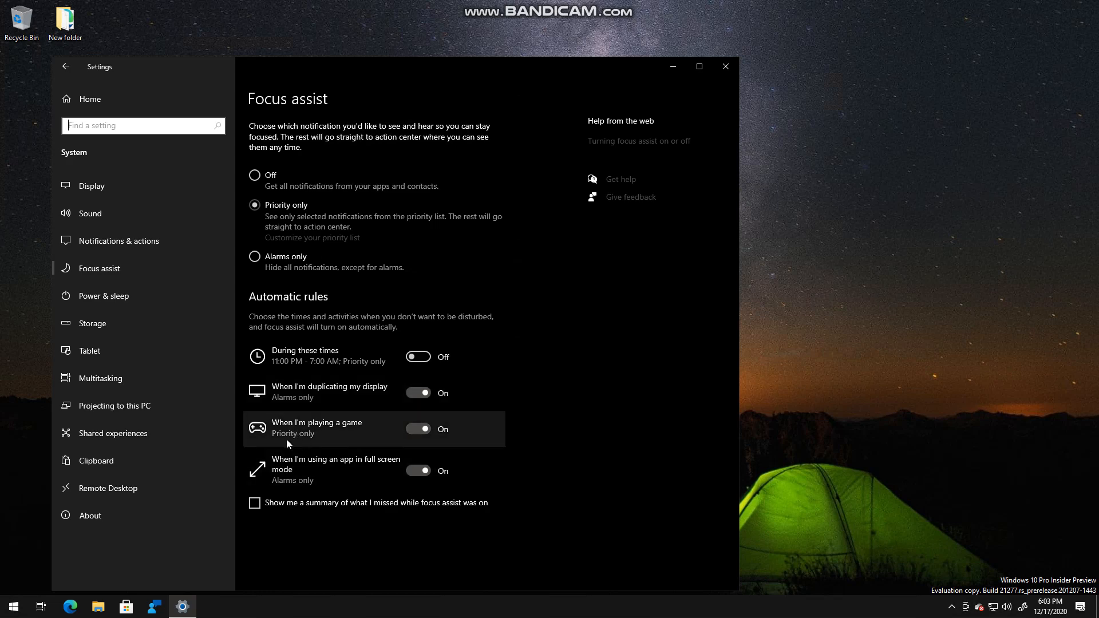
mouse_move(294, 488)
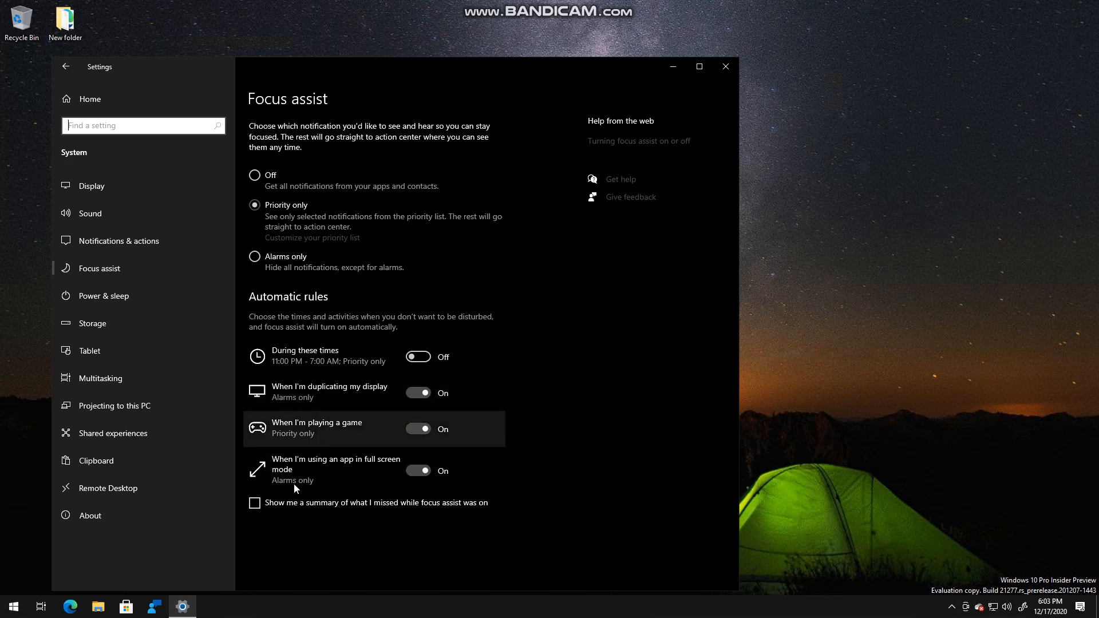
mouse_move(320, 482)
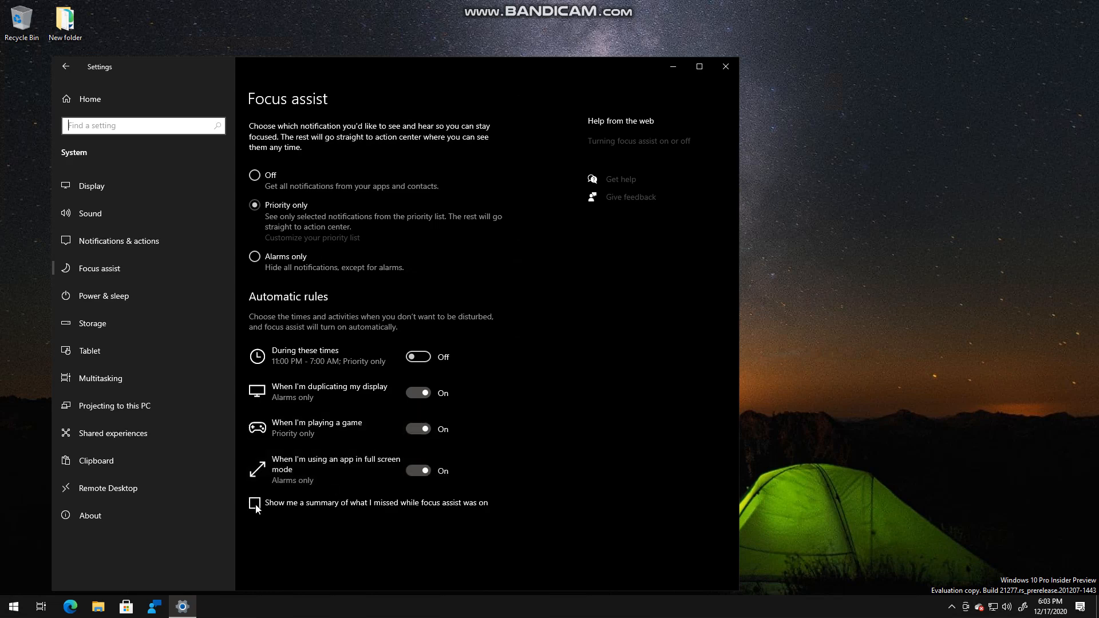
mouse_move(426, 526)
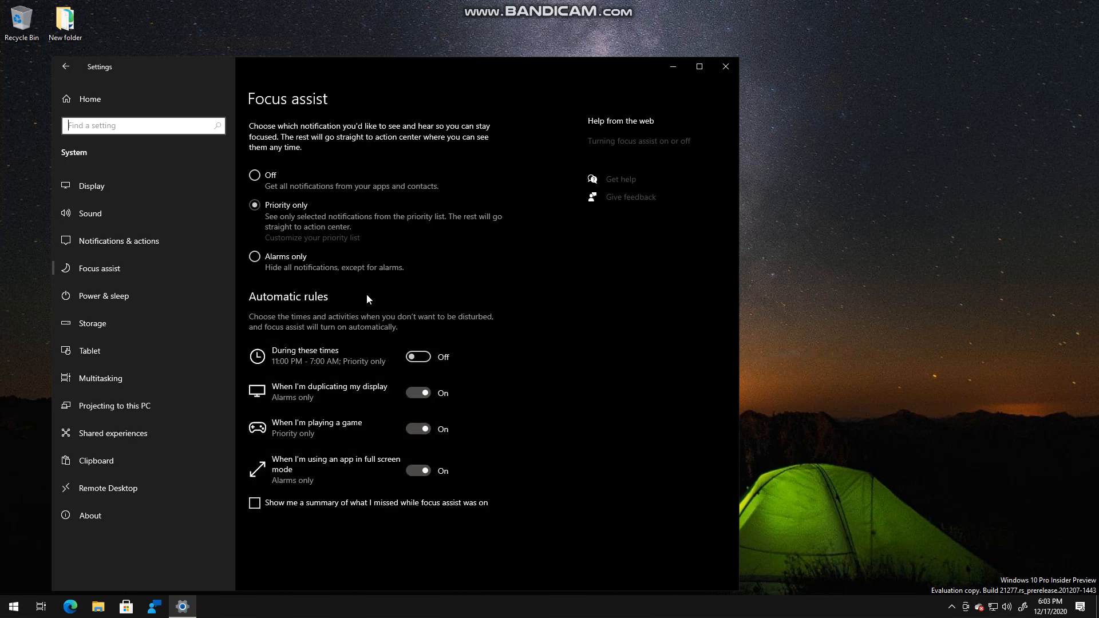
mouse_move(297, 215)
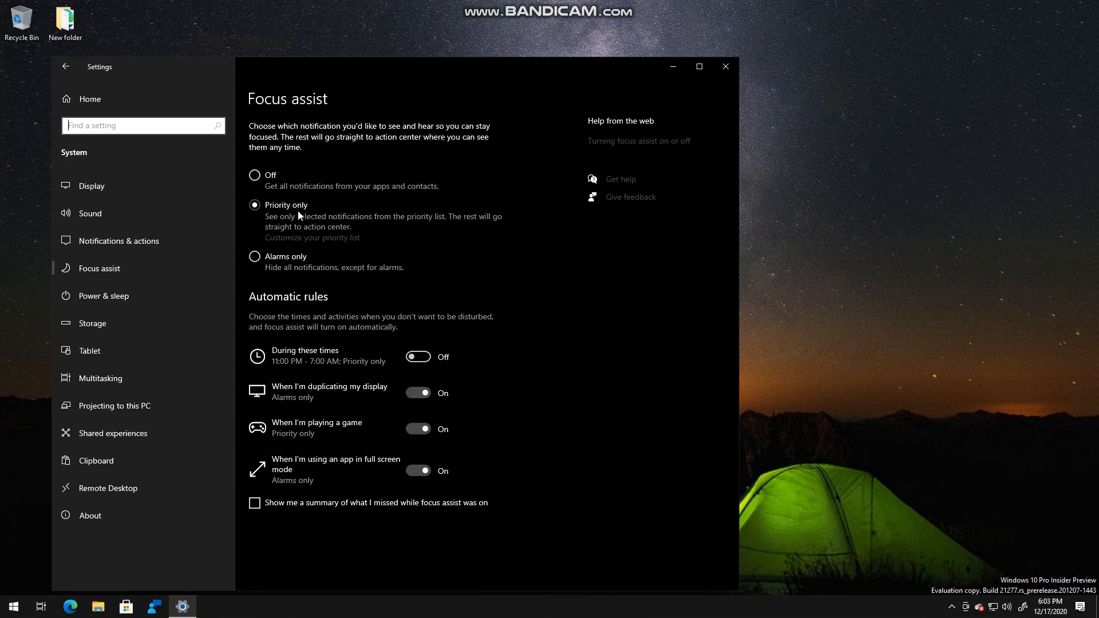
mouse_move(304, 280)
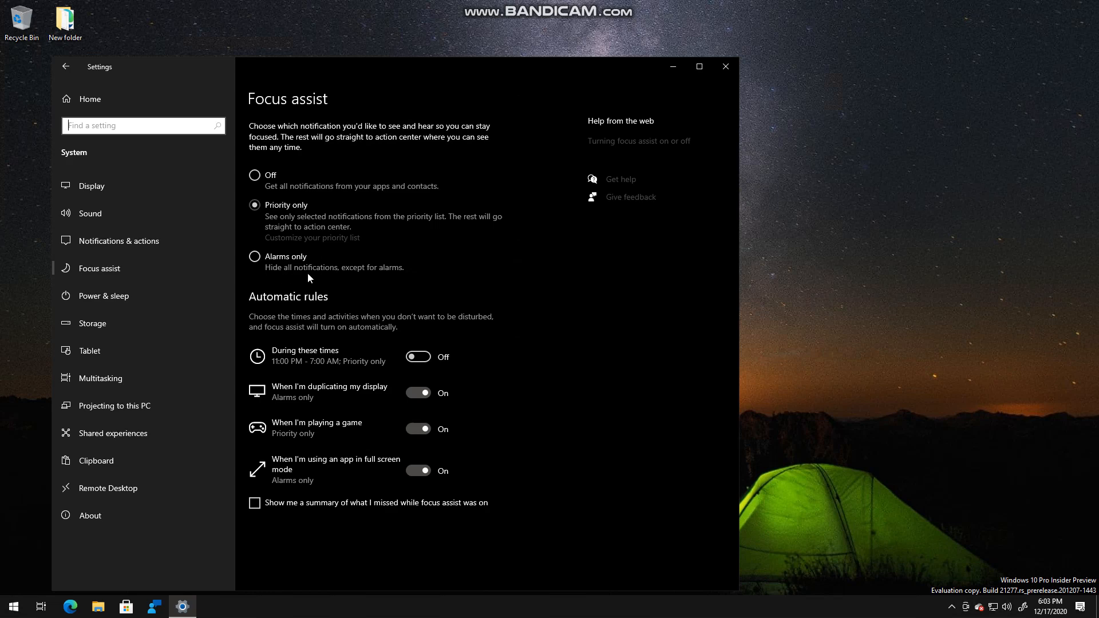
mouse_move(414, 277)
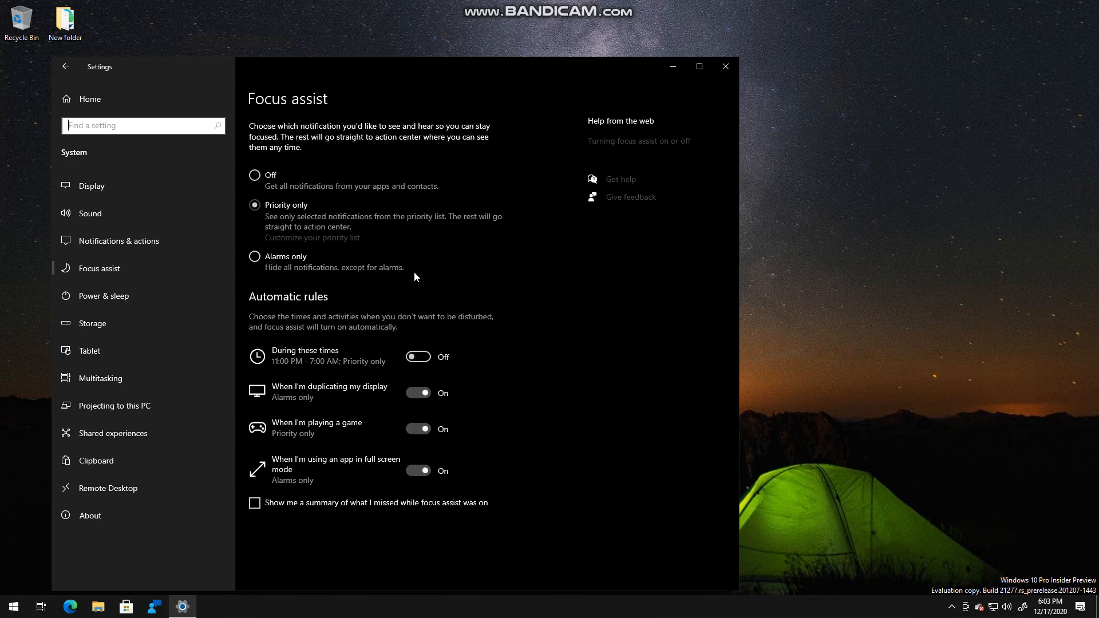
mouse_move(282, 258)
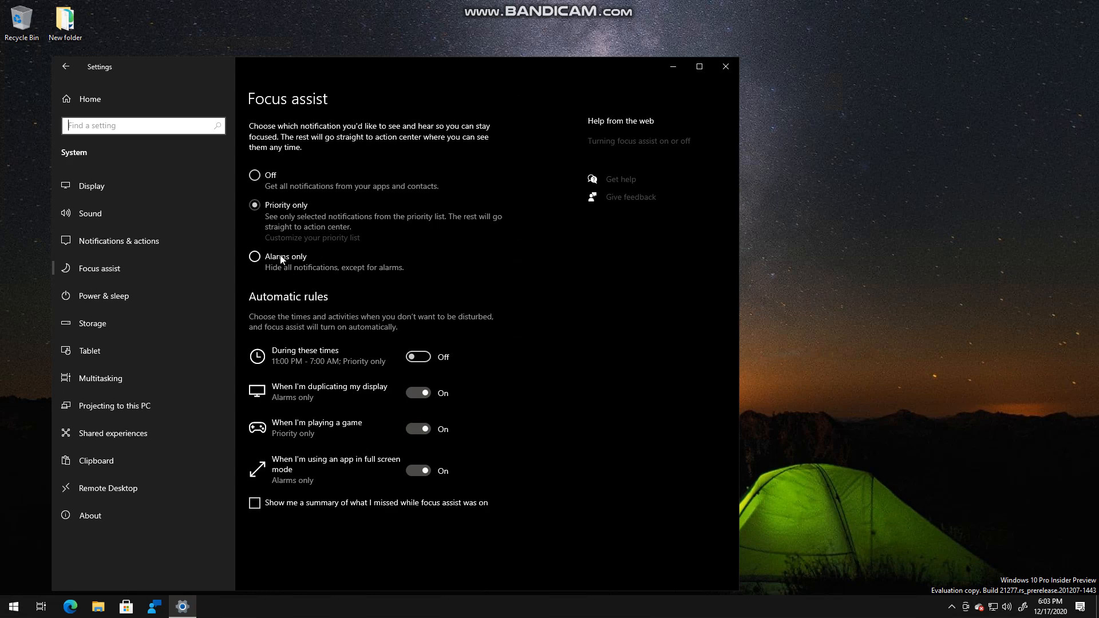
- Switch Focus assist from Priority only back to Off
click(255, 174)
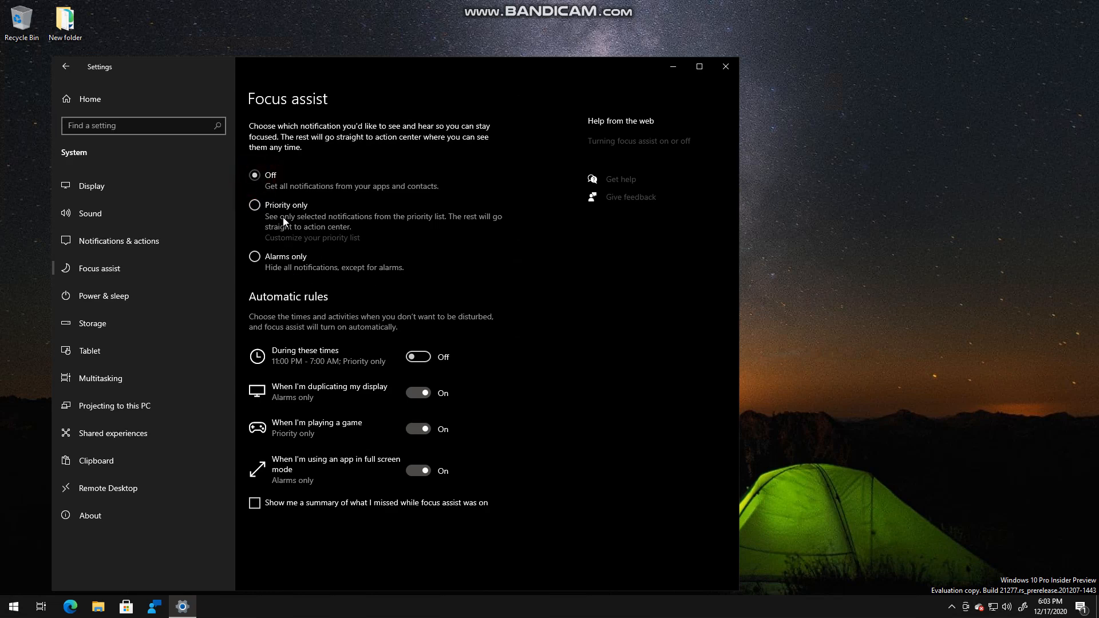
mouse_move(338, 333)
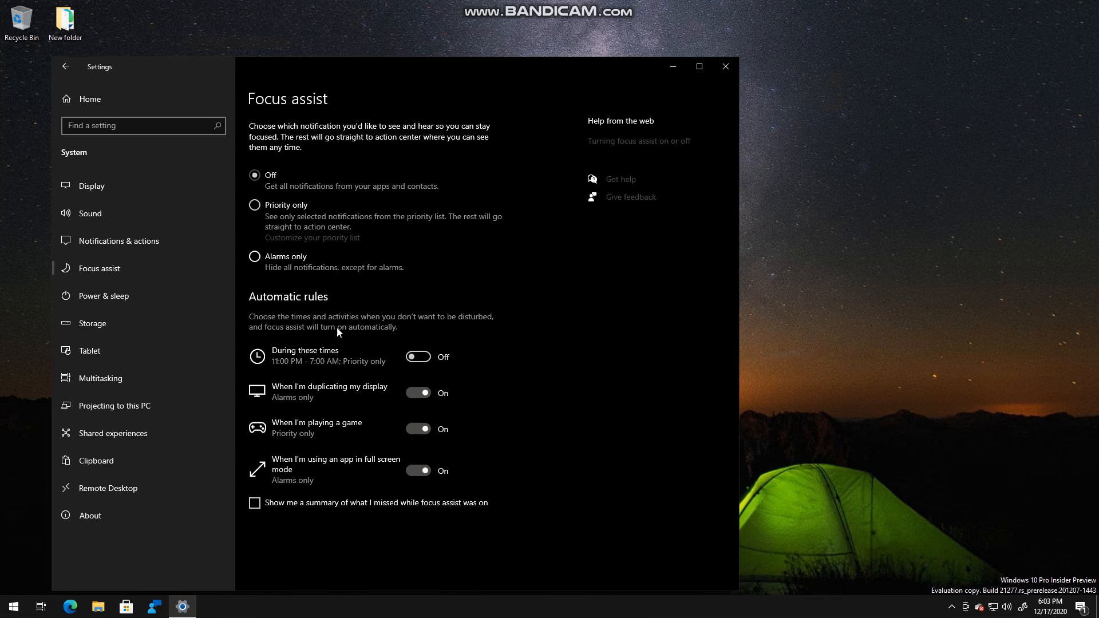
mouse_move(317, 226)
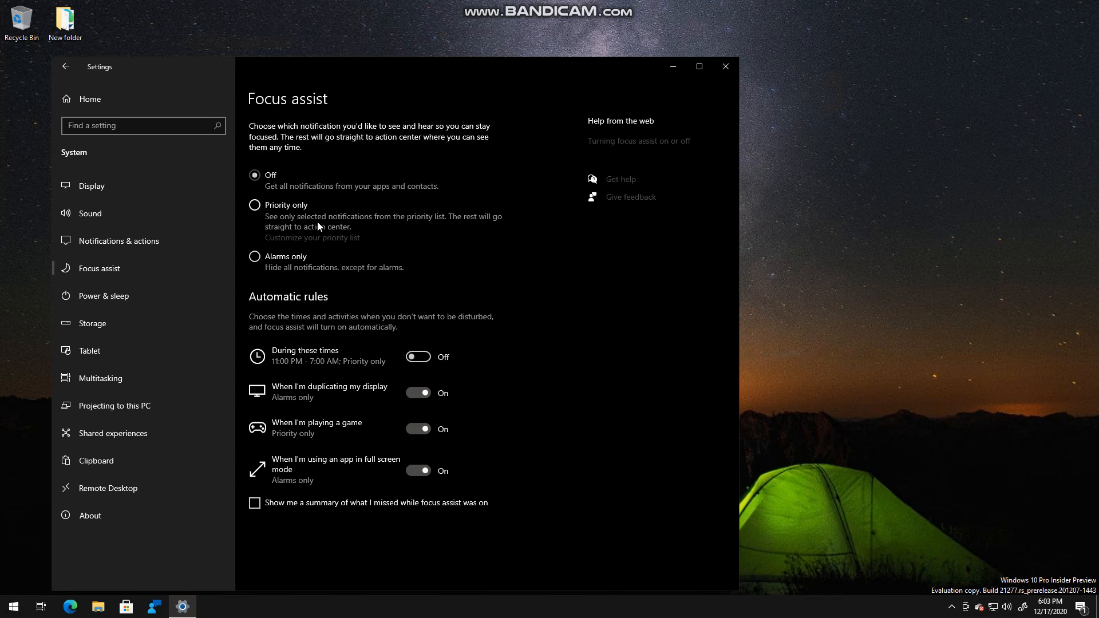
mouse_move(1047, 538)
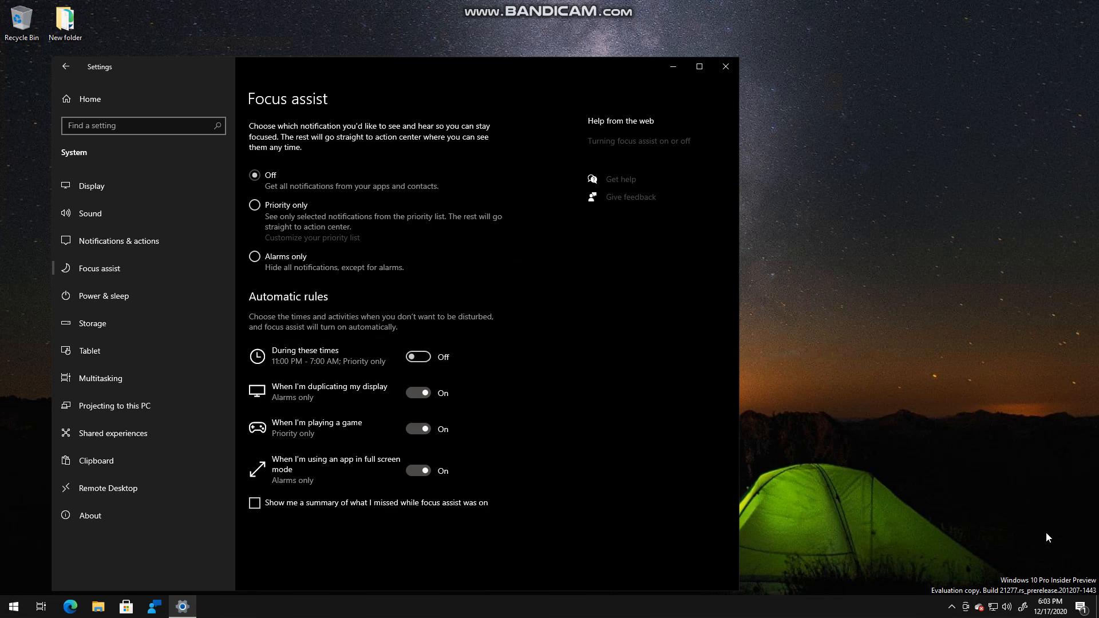
mouse_move(391, 316)
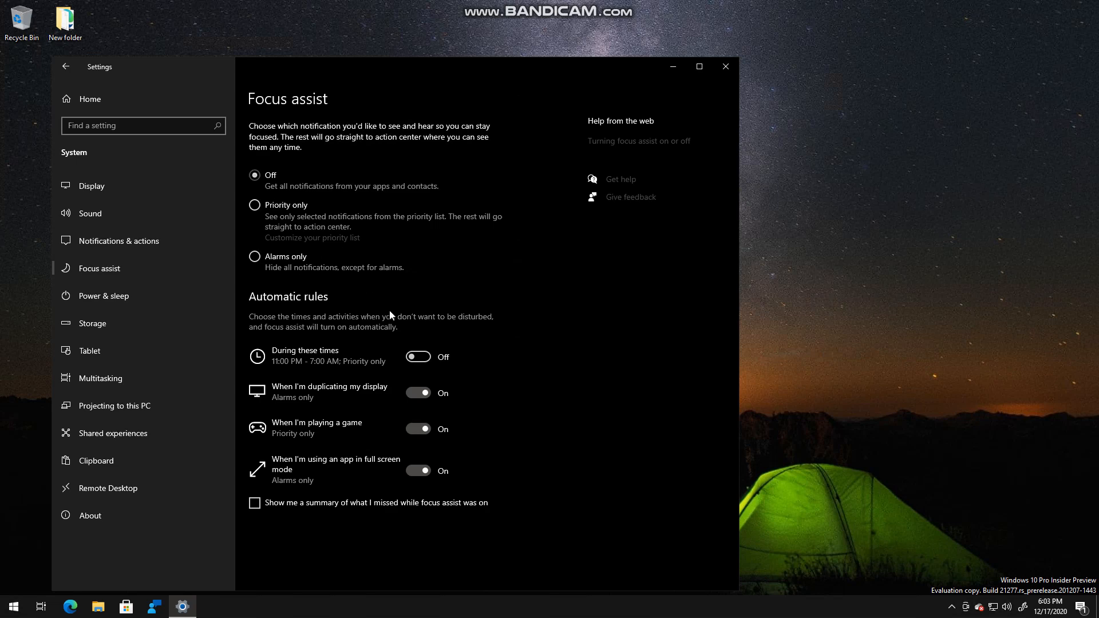
mouse_move(816, 317)
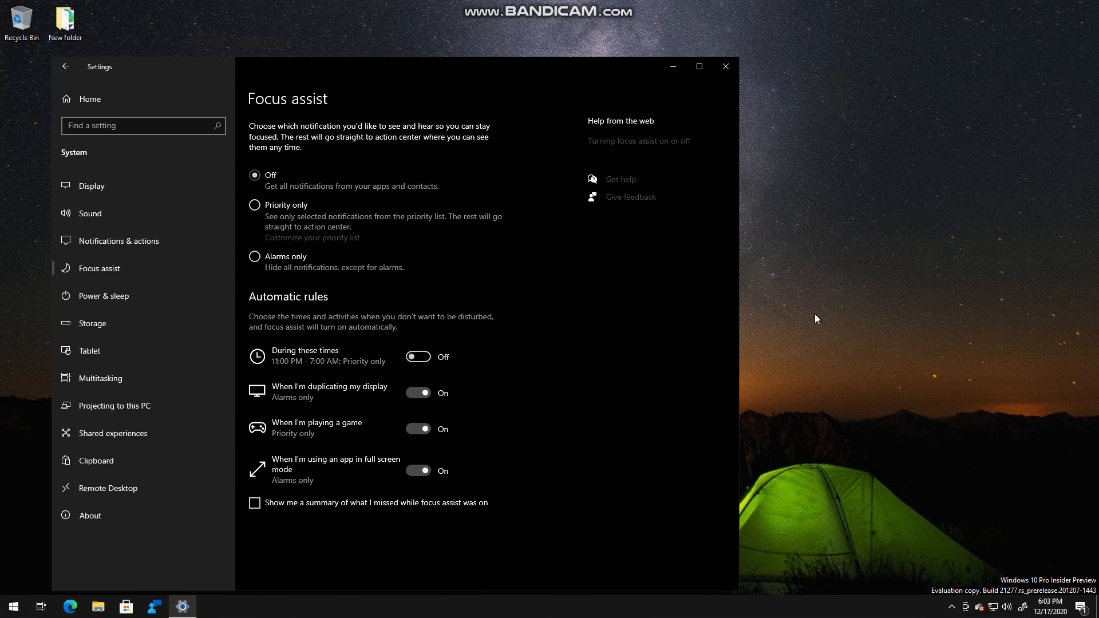